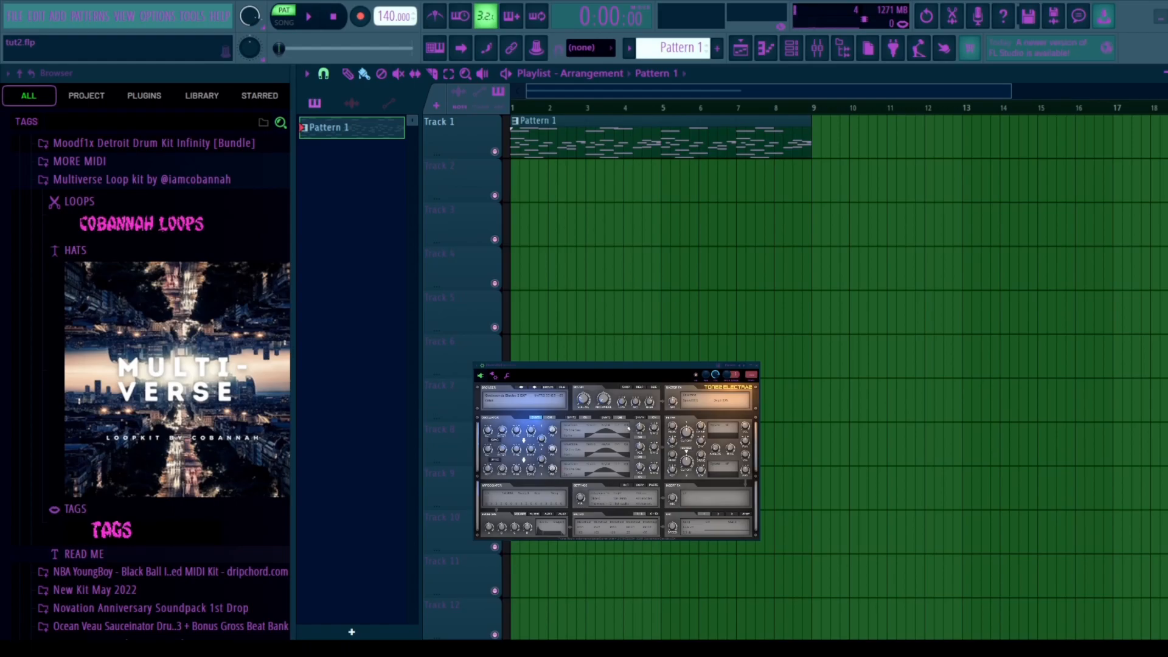
Show the Channel Rack briefly, then hide it to leave the Playlist with Pattern 1 in view.
click(752, 388)
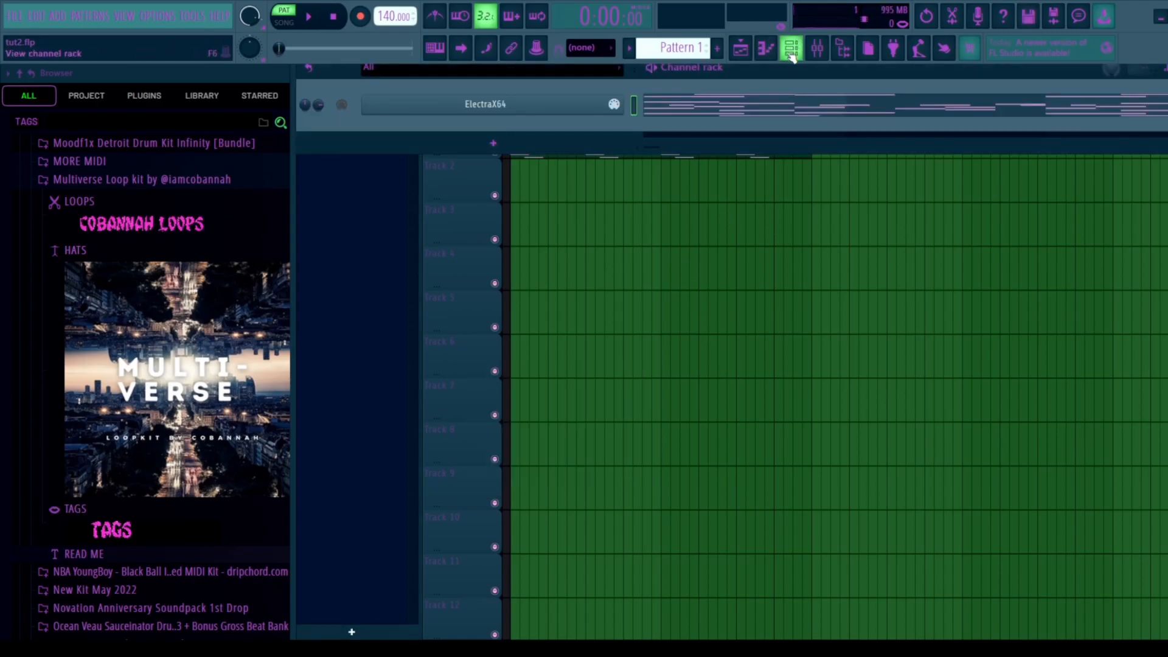
click(789, 49)
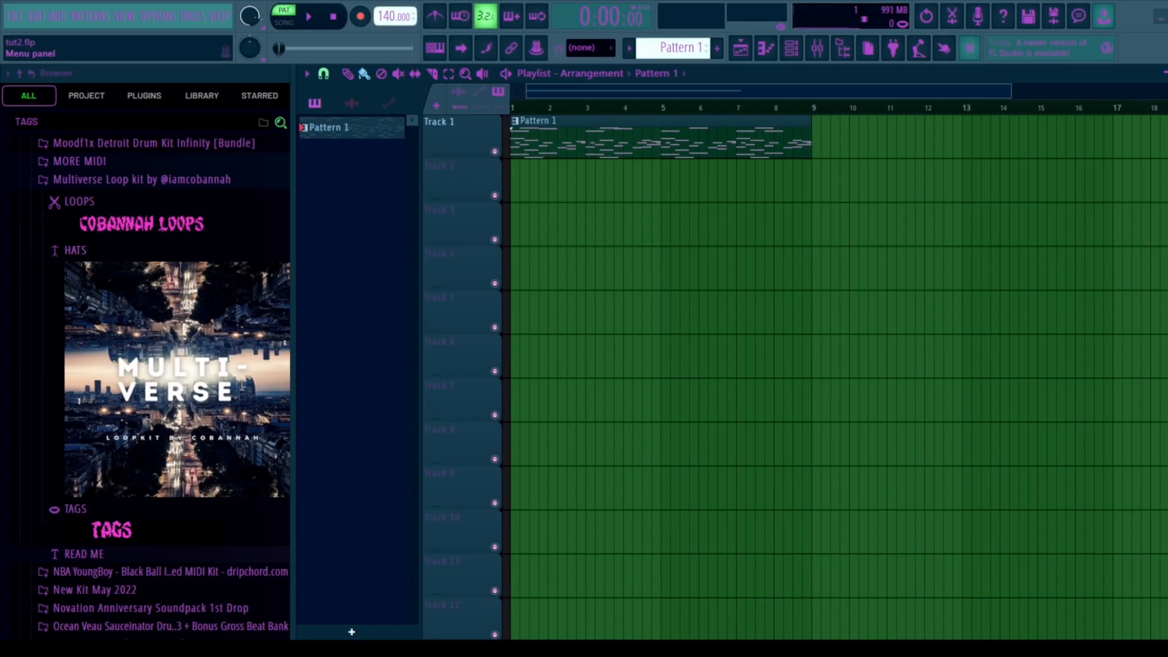
mouse_move(177, 236)
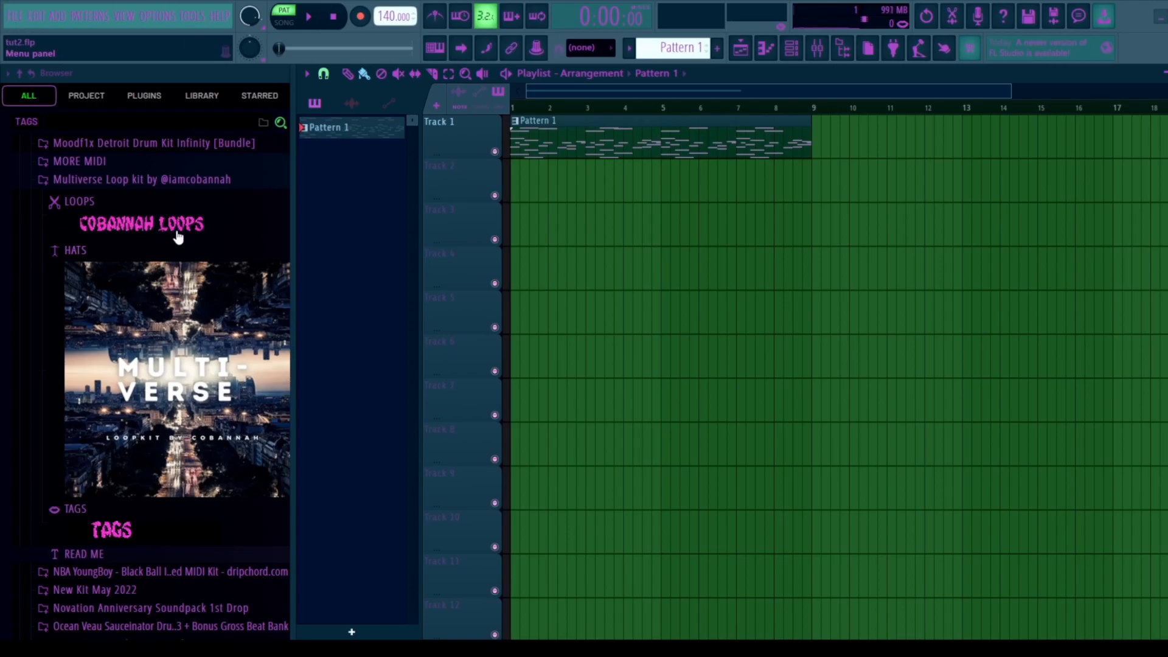
mouse_move(158, 257)
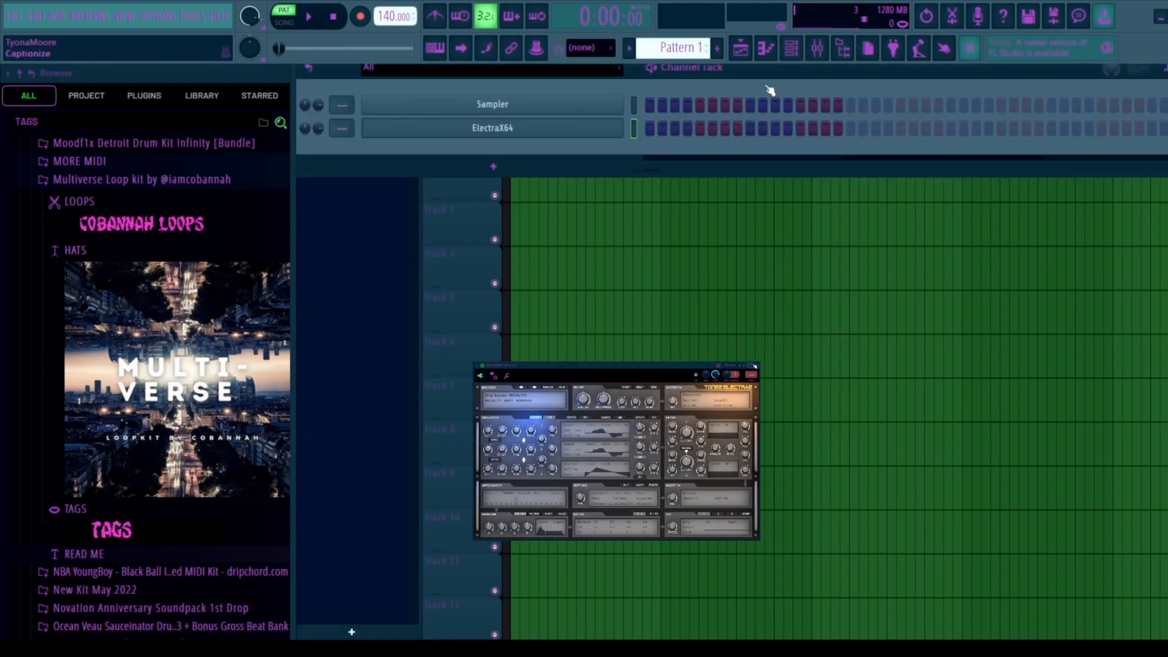
Close the ElectraX synth window after the imported notes fill the Sampler and ElectraX64 channels.
click(754, 383)
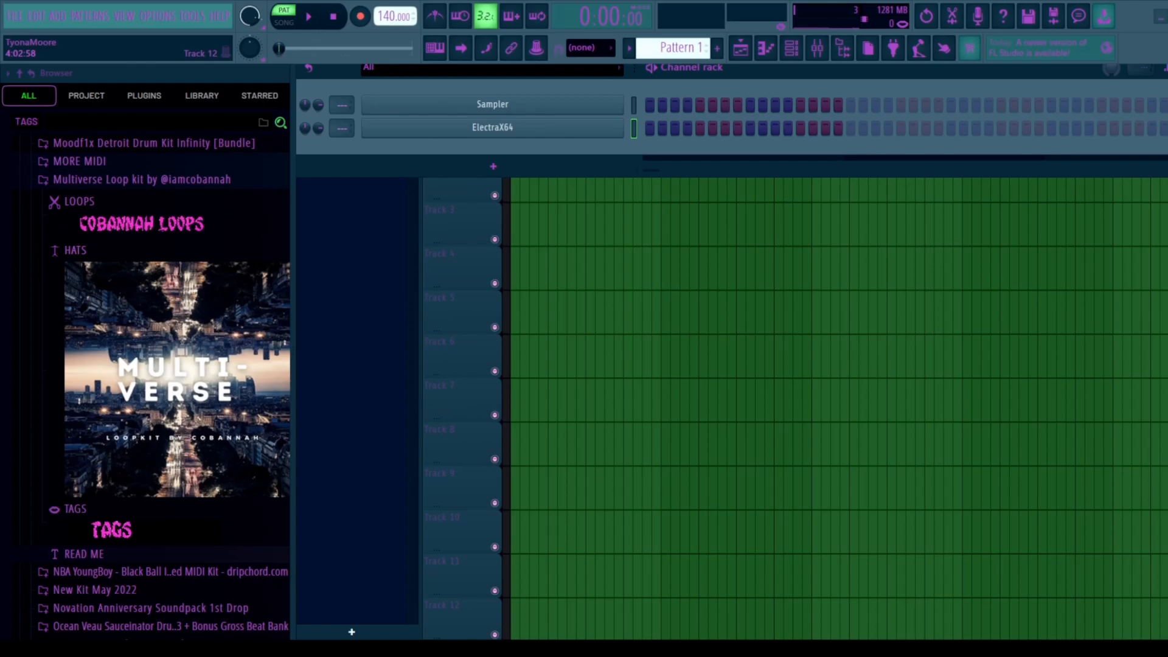
Hide the Channel Rack and play Pattern 1 from the start in Song mode.
click(491, 128)
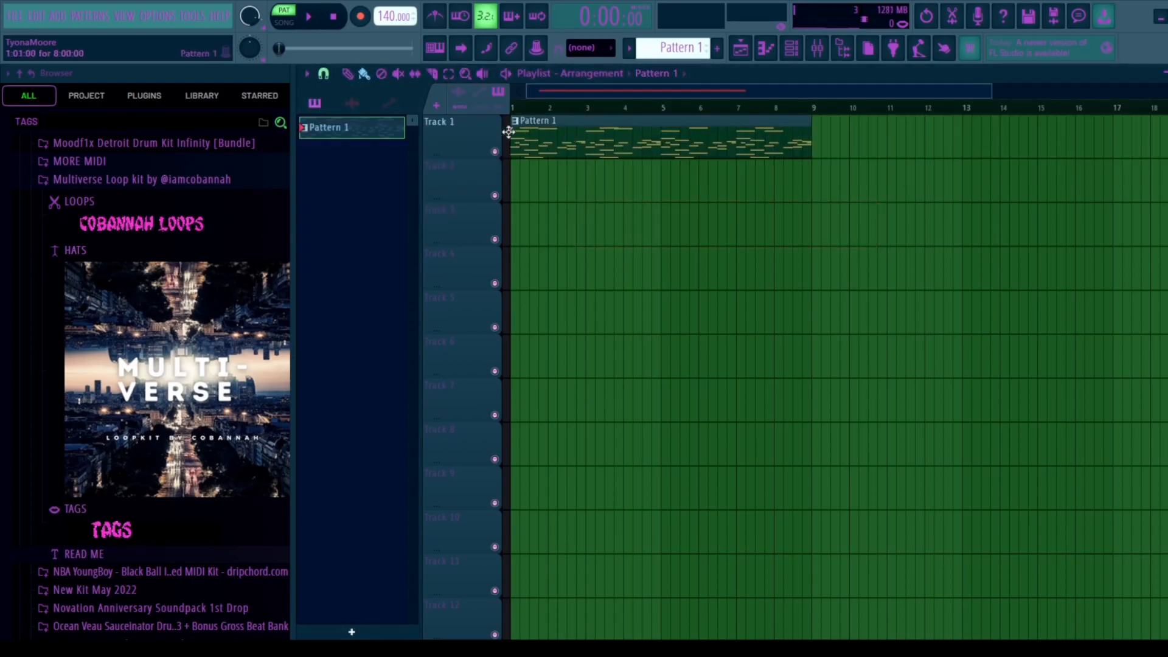
click(312, 16)
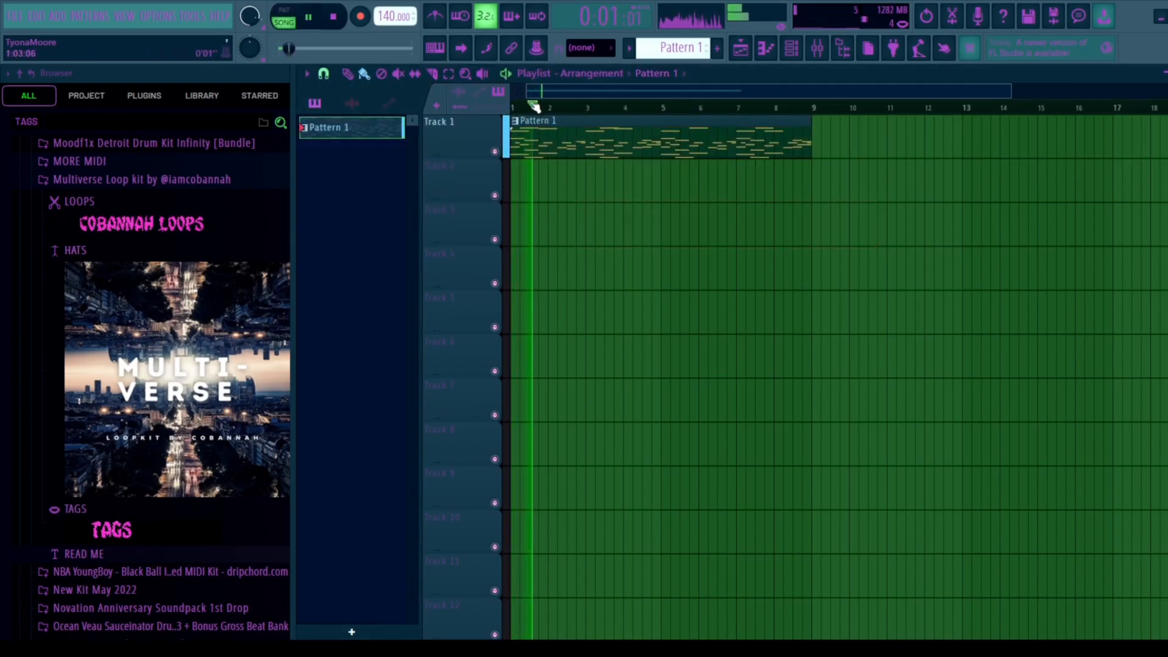